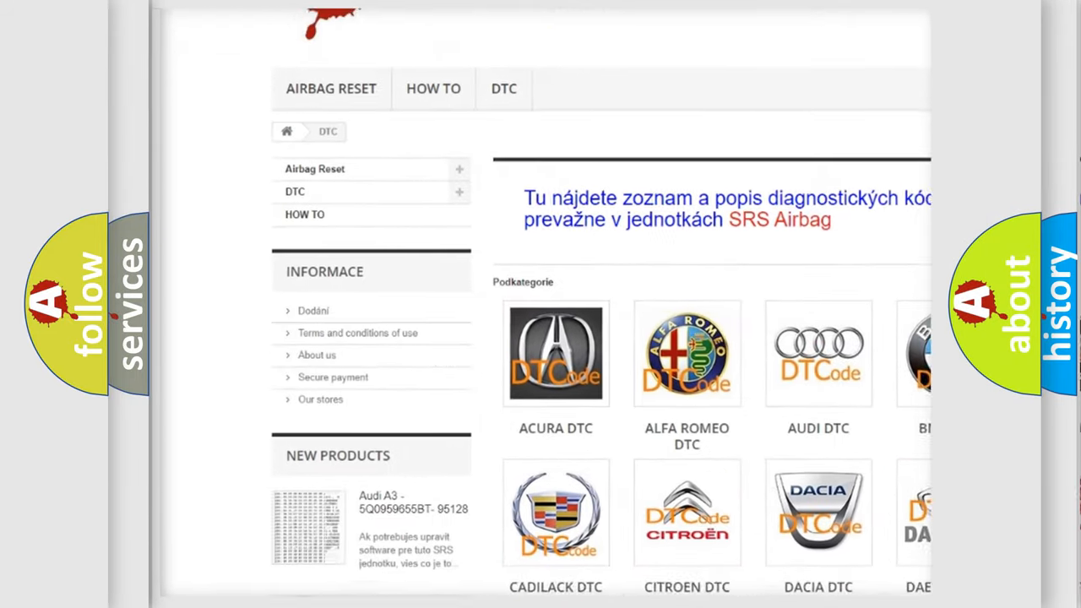
# - Scroll down past the car-brand logo grid until the list of DTC code numbers is visible
pyautogui.scroll(-3)
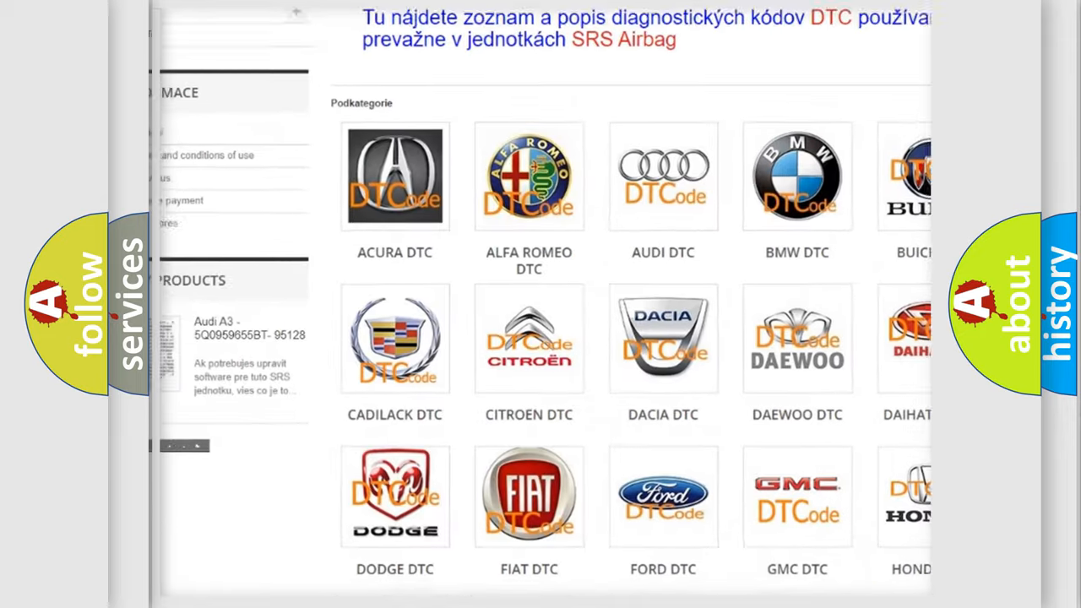
pyautogui.scroll(-3)
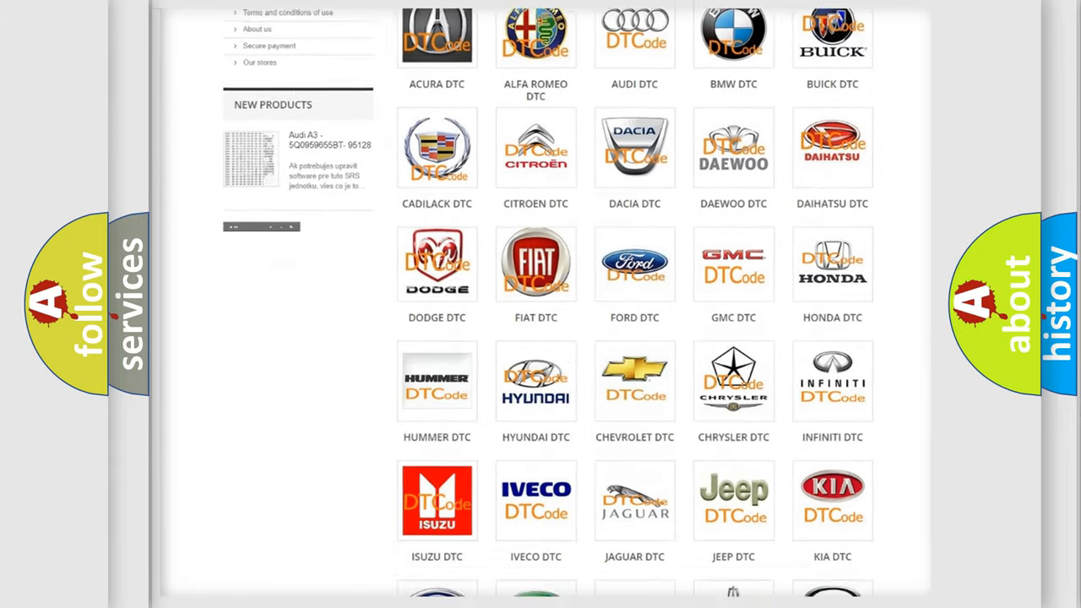
pyautogui.scroll(-3)
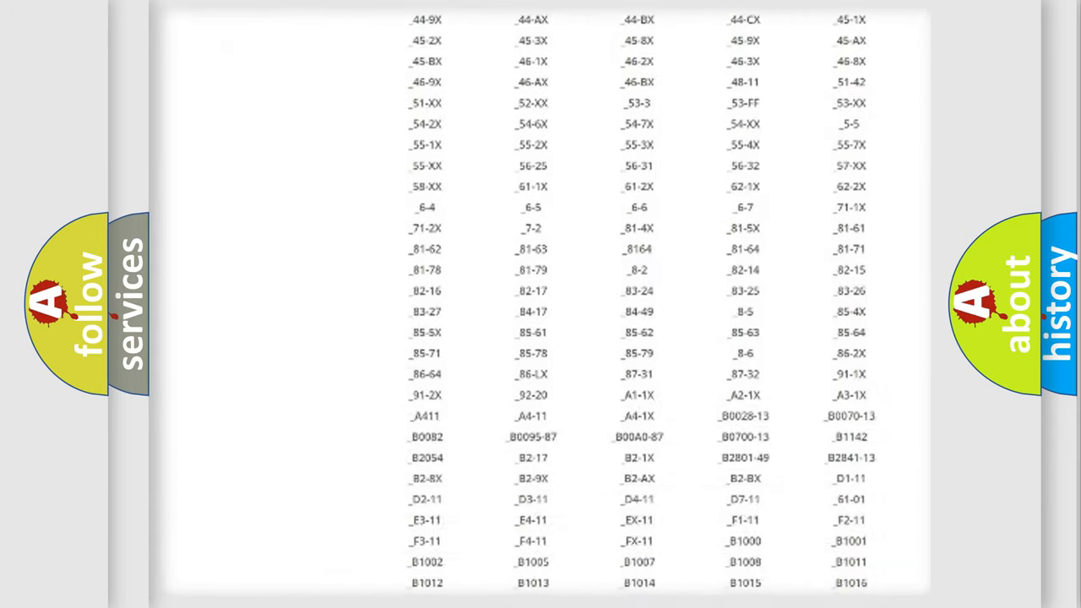
pyautogui.scroll(-3)
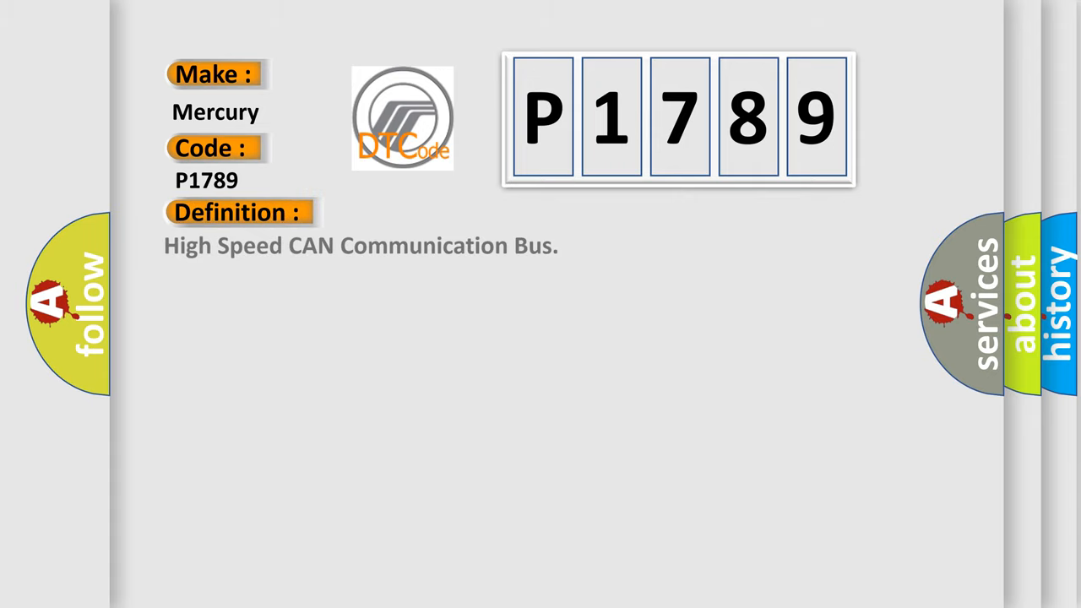
# - Advance the slide so the description for Mercury P1789 (monitor runs with no DTCs, battery 10.5 V) appears
pyautogui.click(440, 213)
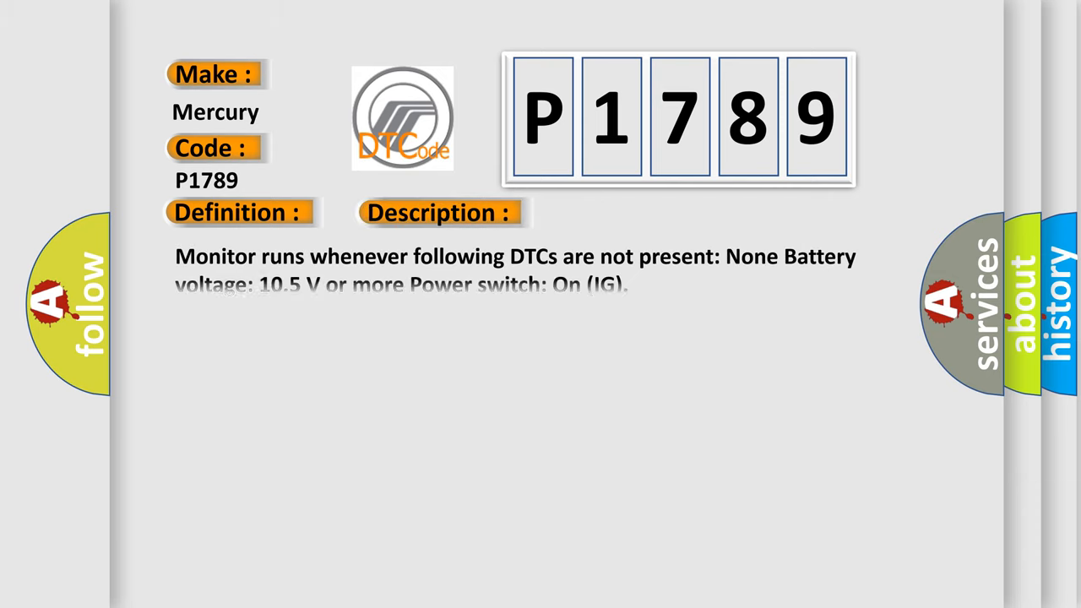